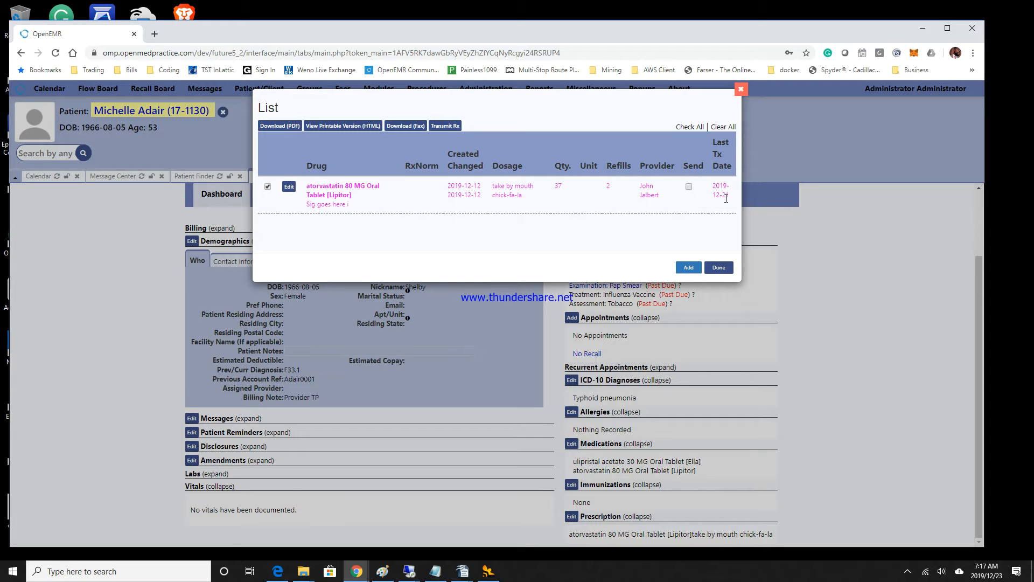
pyautogui.moveTo(689, 193)
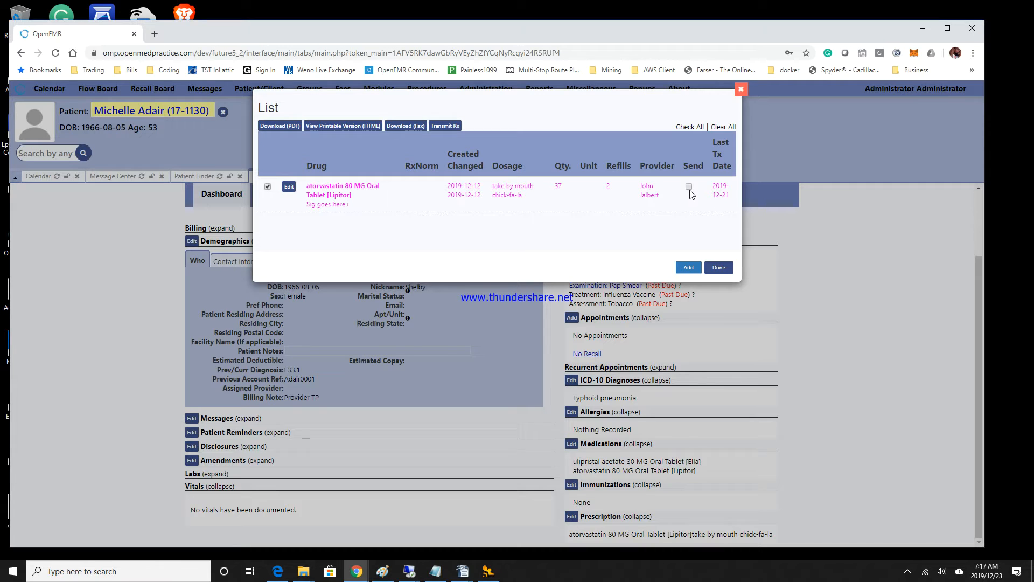
# Mark the atorvastatin 80 MG Oral Tablet row to Send in the prescription list.
pyautogui.click(688, 187)
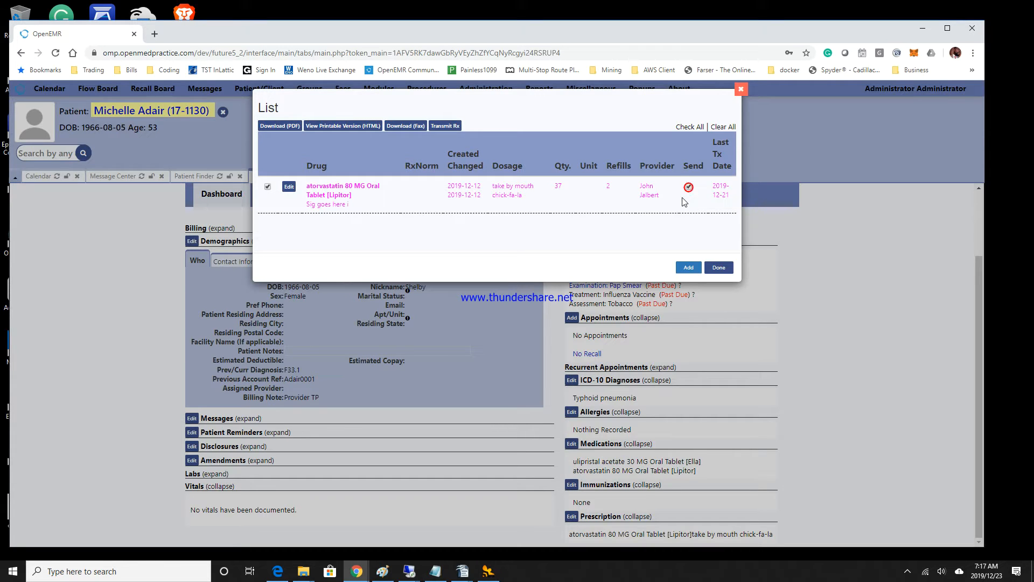
pyautogui.click(688, 188)
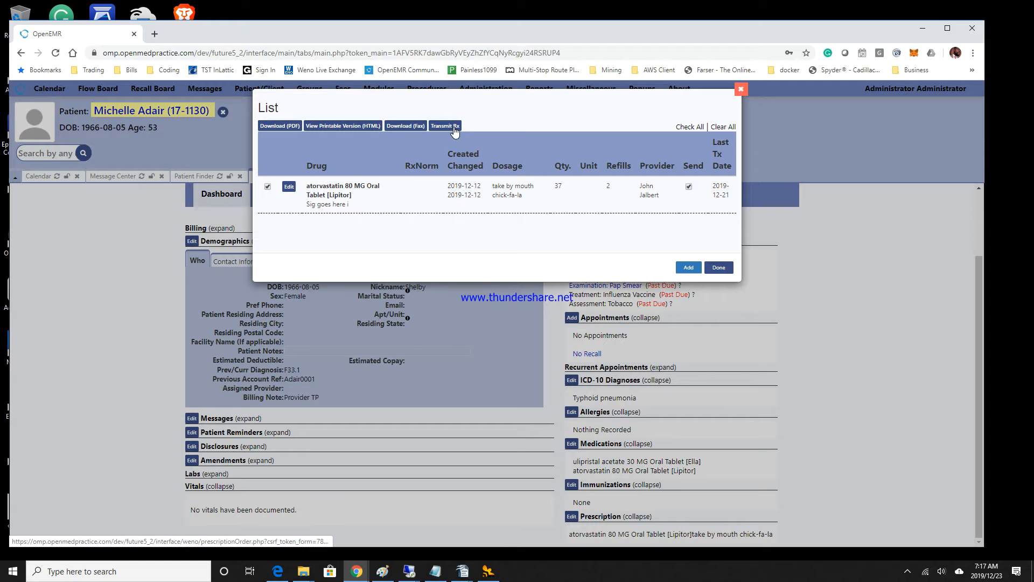
# Bring up Prescription Confirm & Transmit for the marked atorvastatin order via Transmit Rx.
pyautogui.click(445, 125)
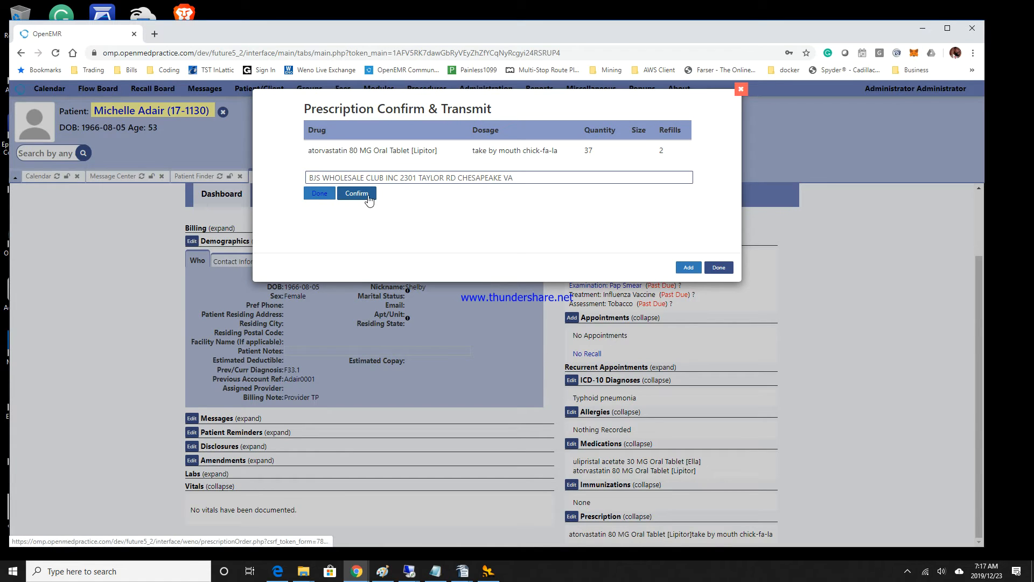
# Confirm the atorvastatin order and transmit it to BJS Wholesale Club via Weno.
pyautogui.click(357, 193)
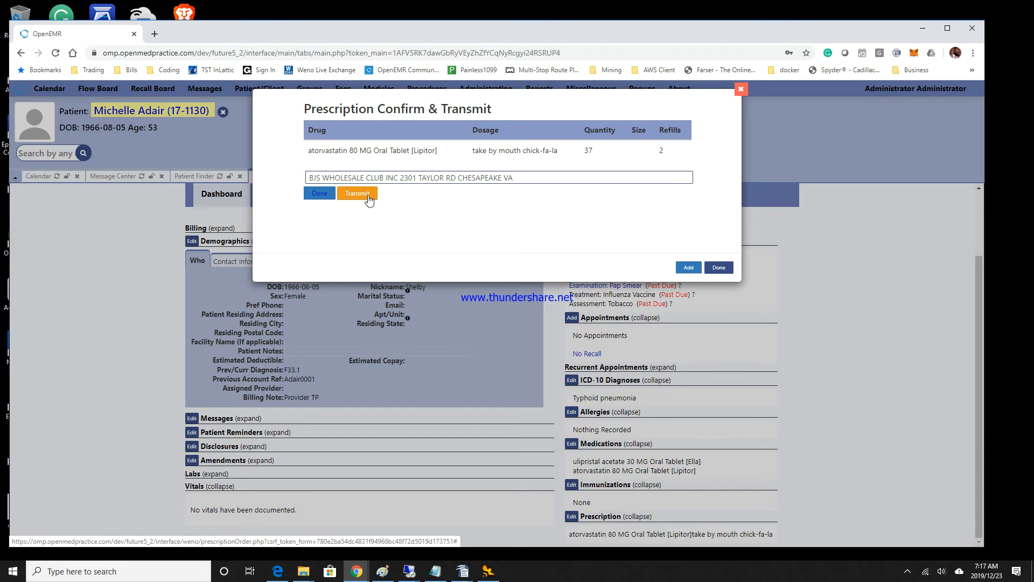
pyautogui.click(356, 193)
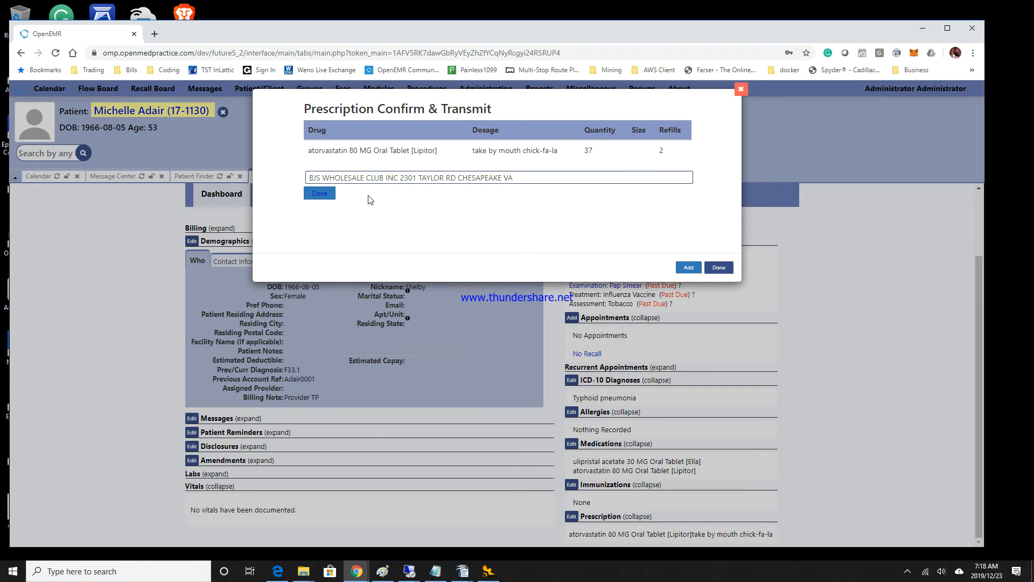
pyautogui.click(319, 193)
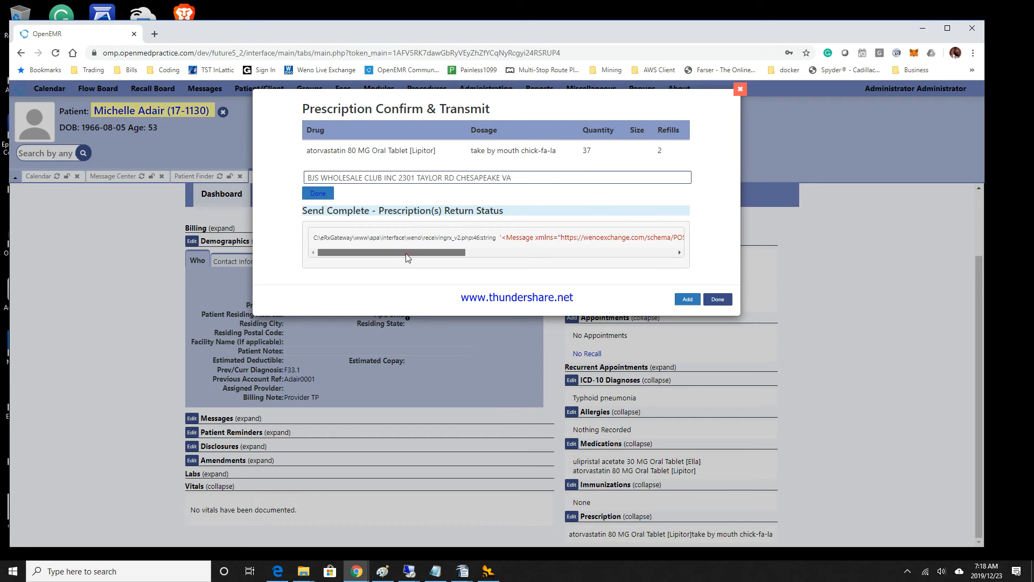
# Scroll the Return Status box right to reveal the 'Post Rx Schema doesn't validate' error.
pyautogui.moveTo(391, 252); pyautogui.dragTo(492, 252)
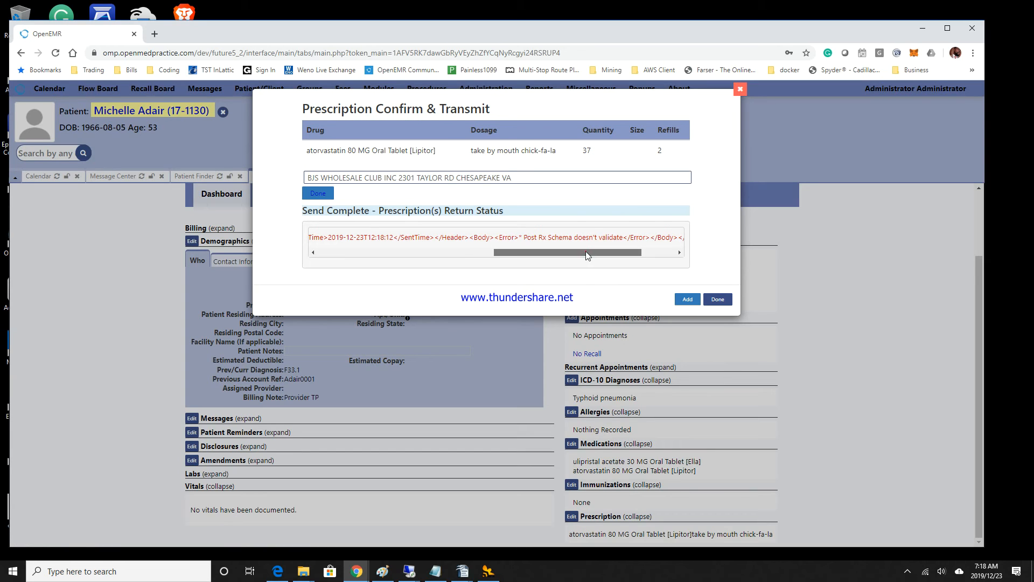
pyautogui.moveTo(587, 252); pyautogui.dragTo(621, 252)
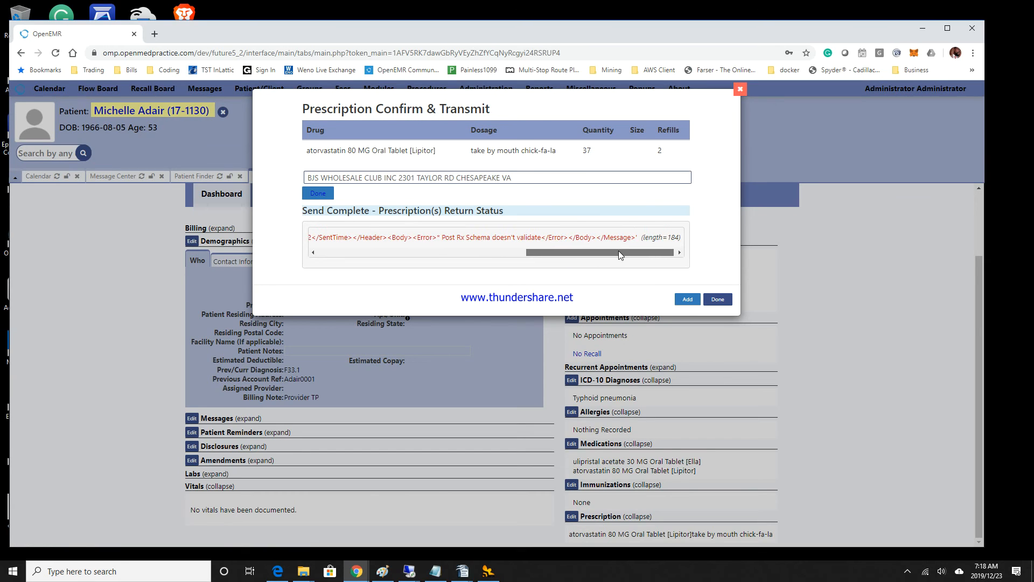